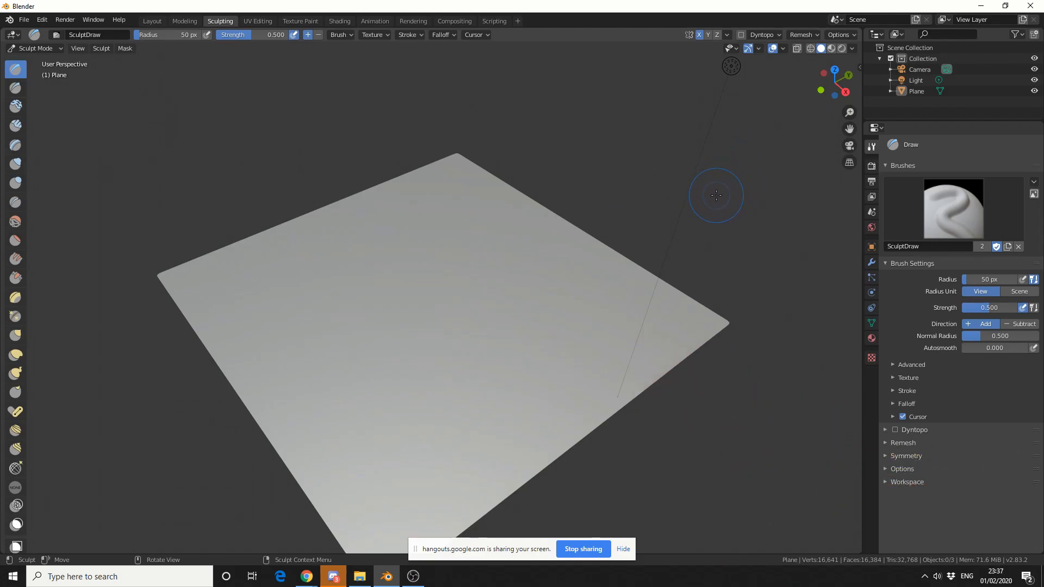
pyautogui.moveTo(72, 533)
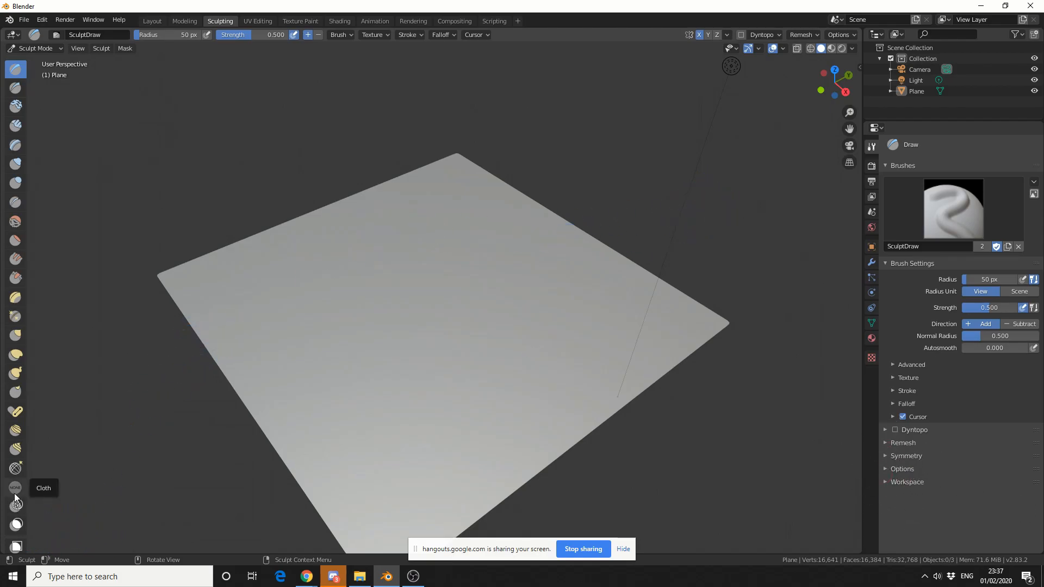
# Activate the Cloth brush for sculpting the subdivided plane
pyautogui.click(16, 487)
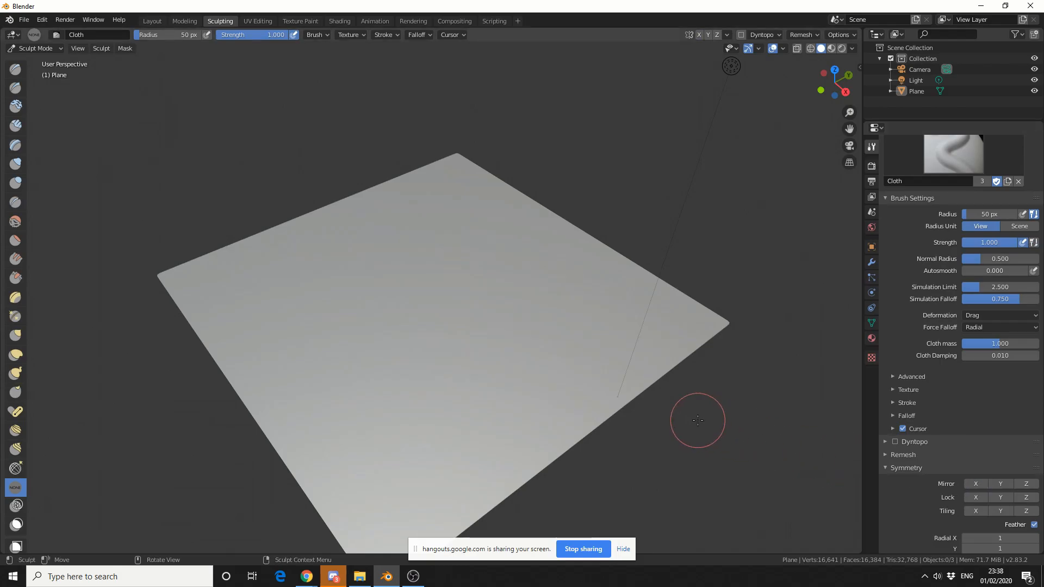
pyautogui.moveTo(718, 415)
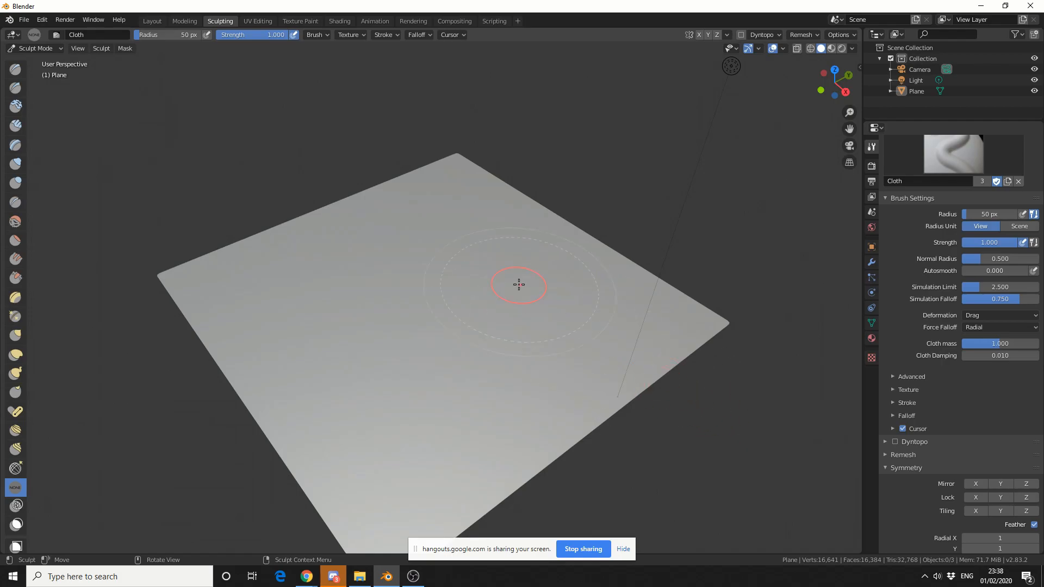
pyautogui.moveTo(772, 398)
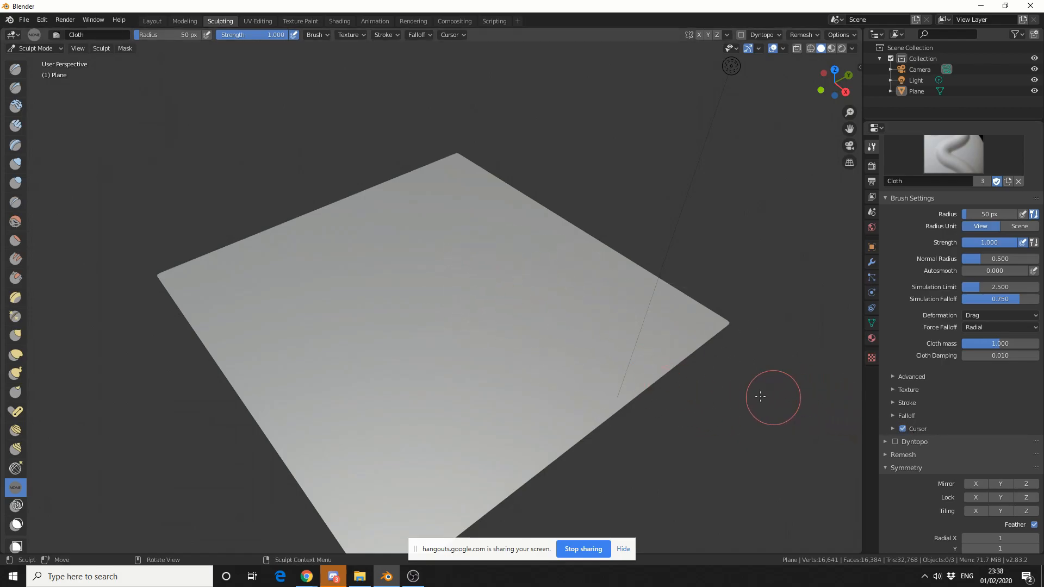
# Raise the Cloth brush radius to 137 px with strength 2.0 and crumple folds across the plane's centre
pyautogui.moveTo(988, 214); pyautogui.dragTo(1001, 214)
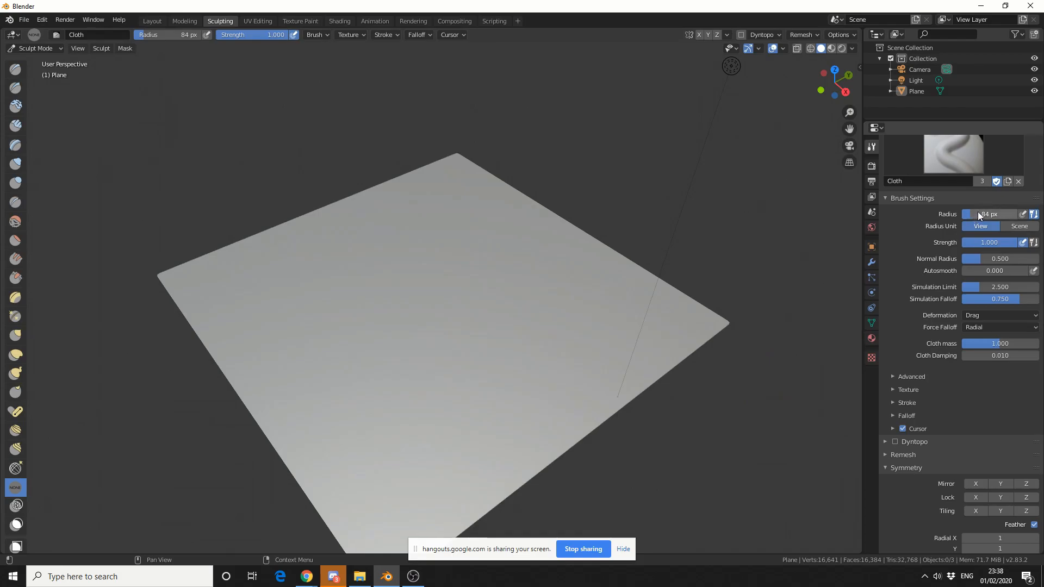
pyautogui.moveTo(378, 293)
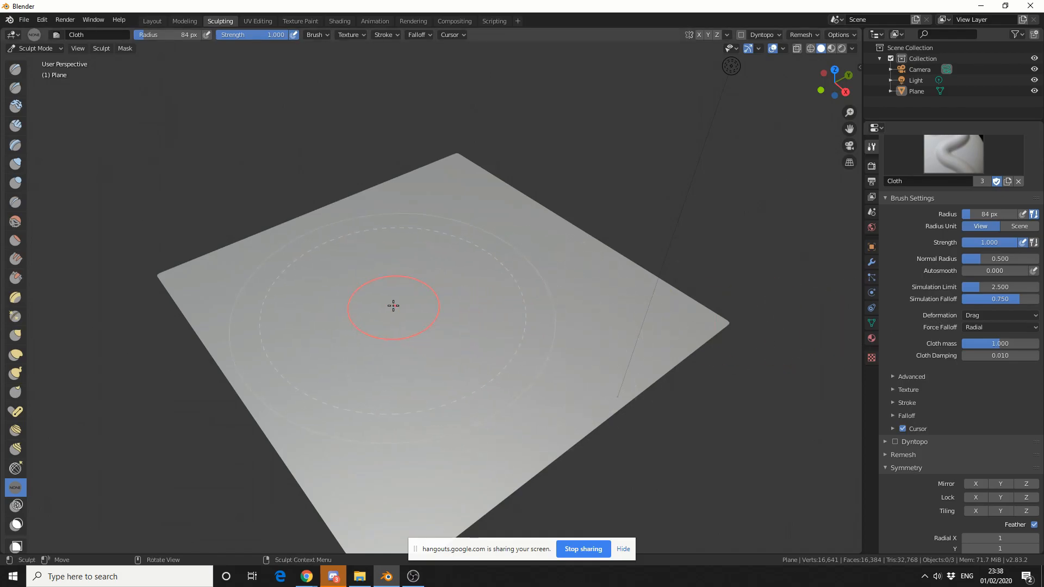
pyautogui.moveTo(336, 303)
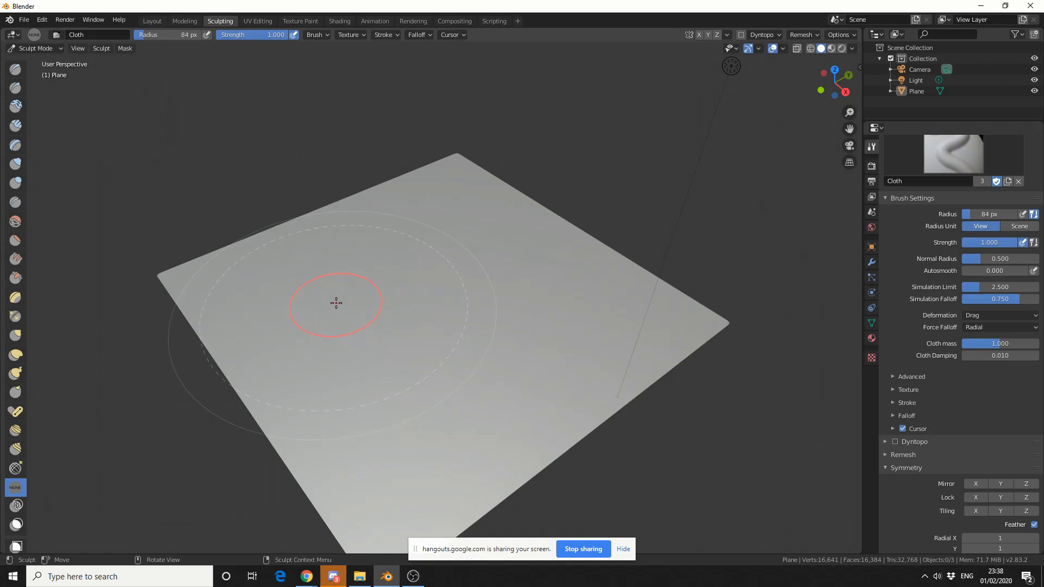
pyautogui.moveTo(346, 290)
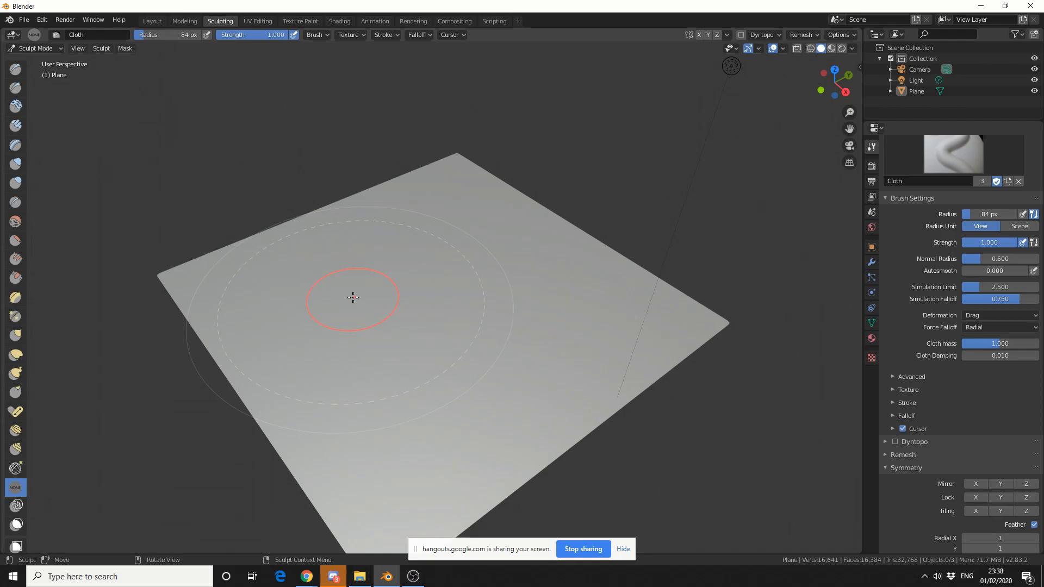
pyautogui.moveTo(437, 284)
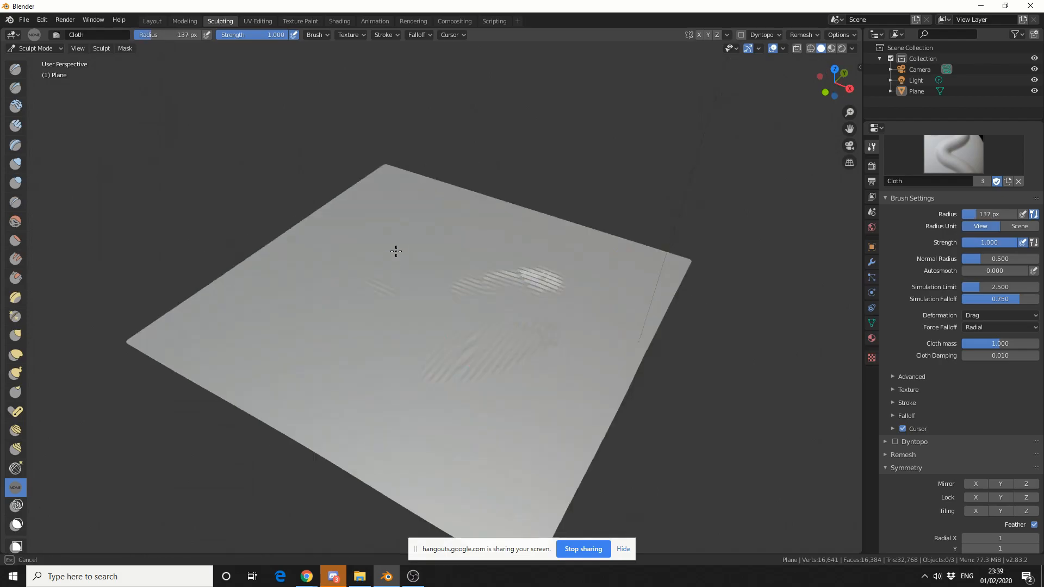
pyautogui.moveTo(396, 251); pyautogui.dragTo(422, 364)
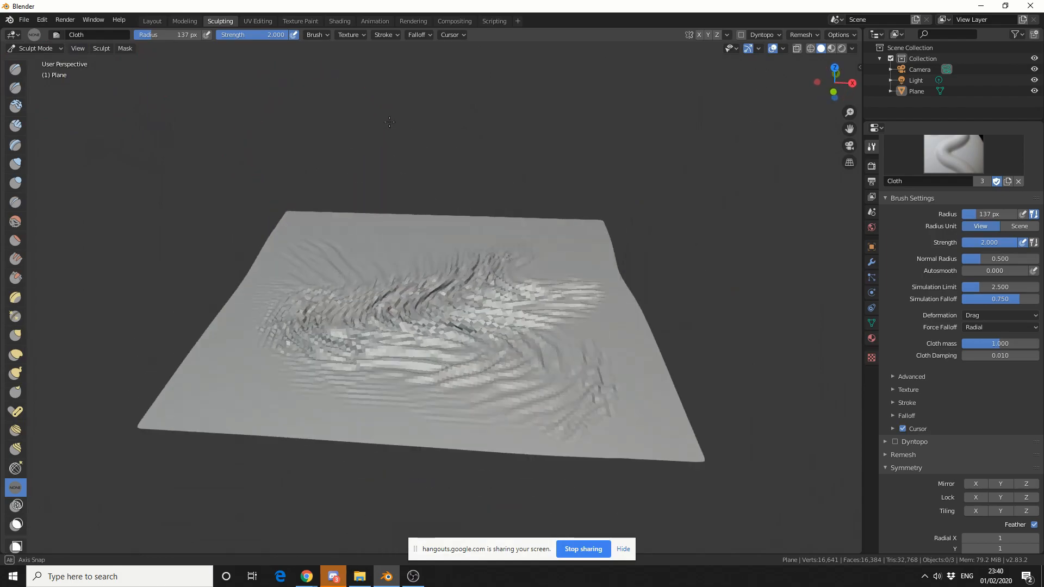
# Start a new General scene and add a UV sphere beneath the plane
pyautogui.click(23, 19)
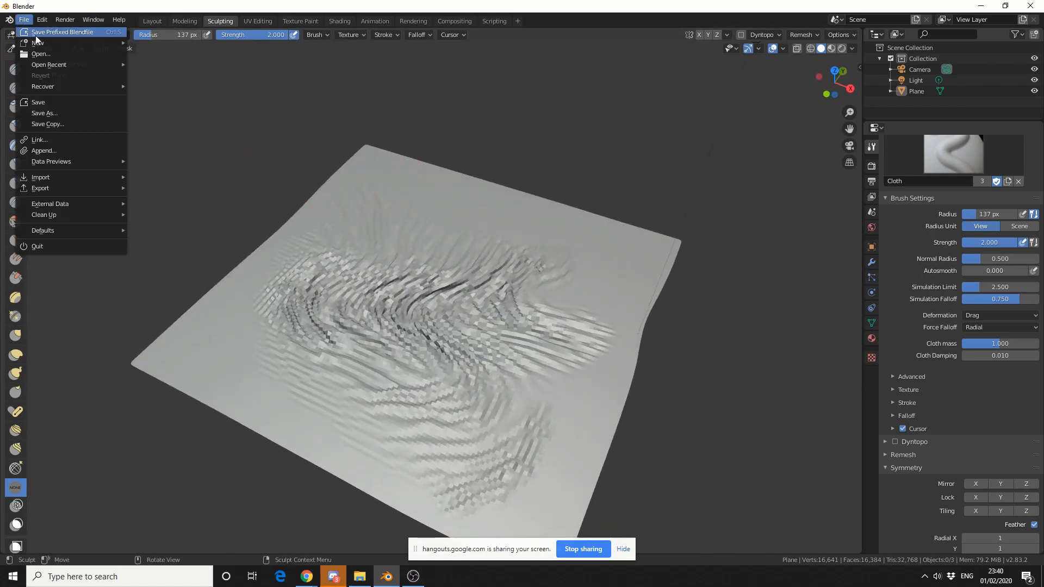
pyautogui.moveTo(38, 43)
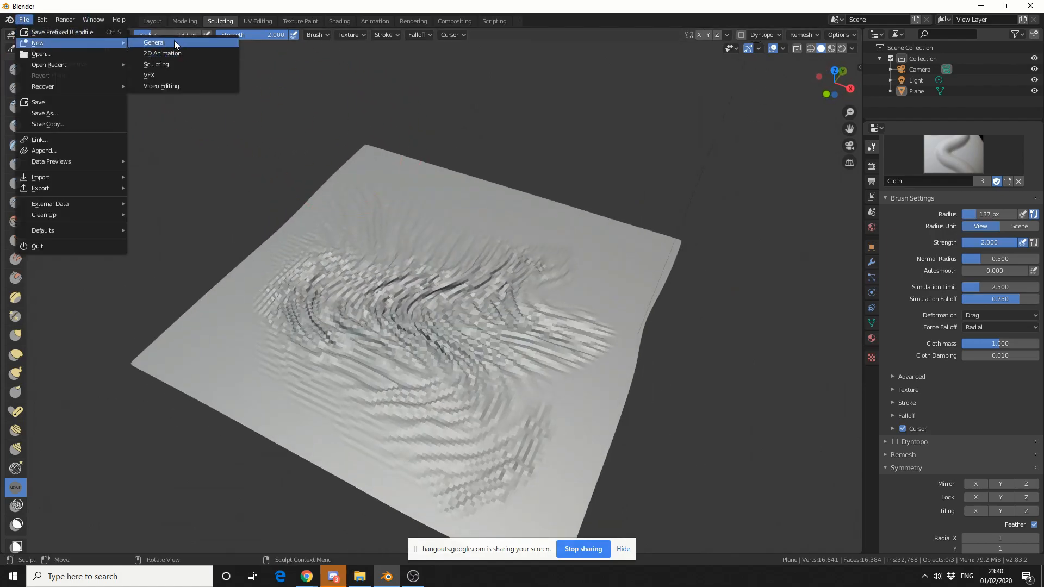
pyautogui.click(153, 43)
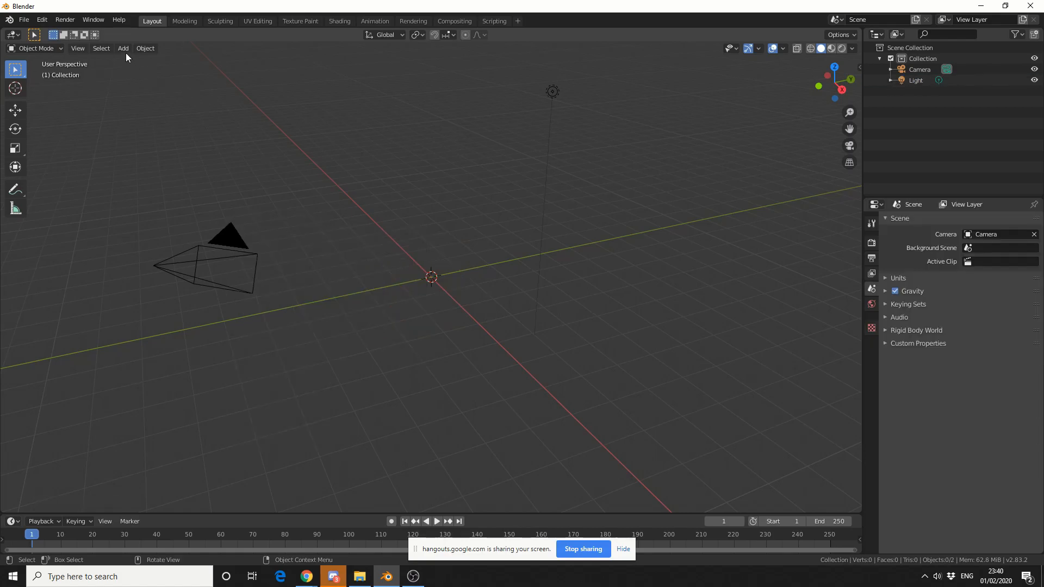
pyautogui.click(122, 47)
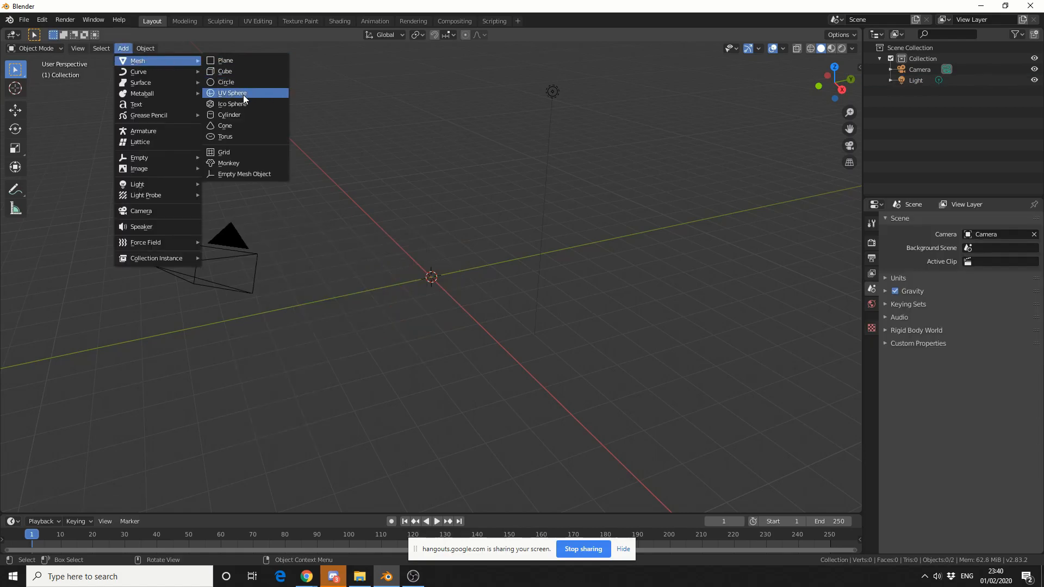
pyautogui.click(231, 93)
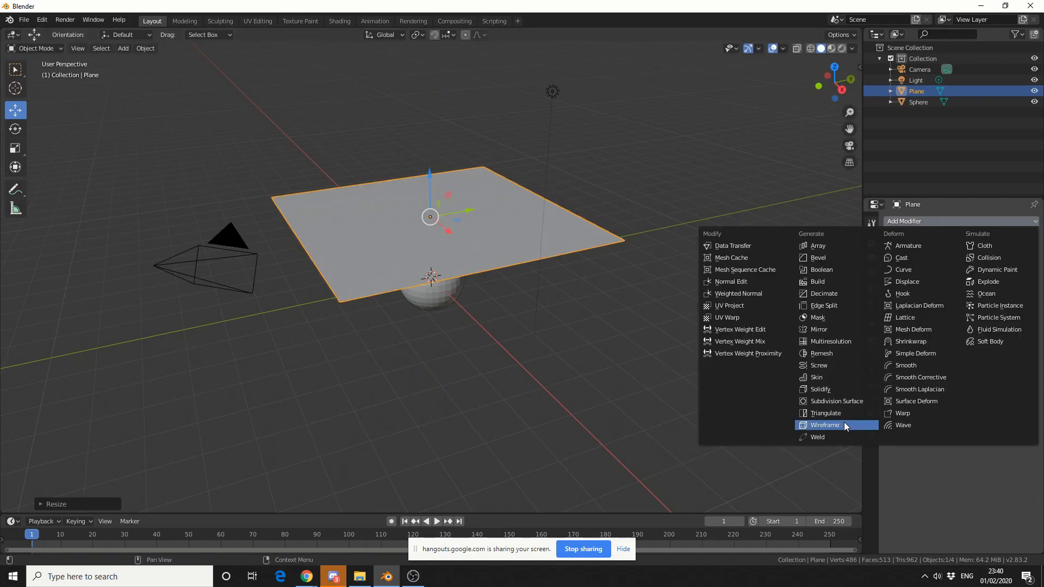
# Add Cloth to the plane, Collision to the sphere, and play the drape simulation
pyautogui.click(837, 401)
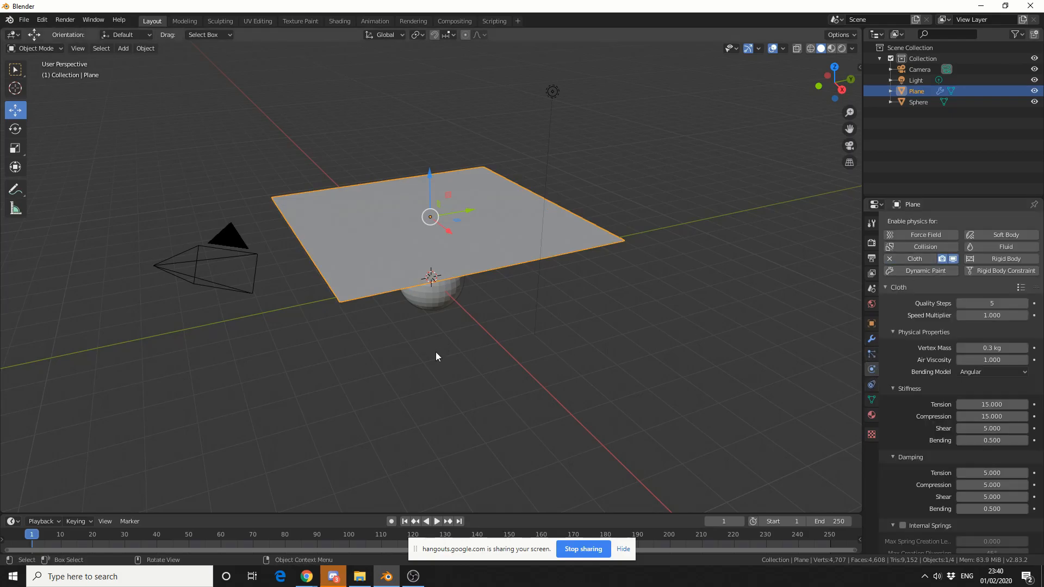
pyautogui.click(917, 102)
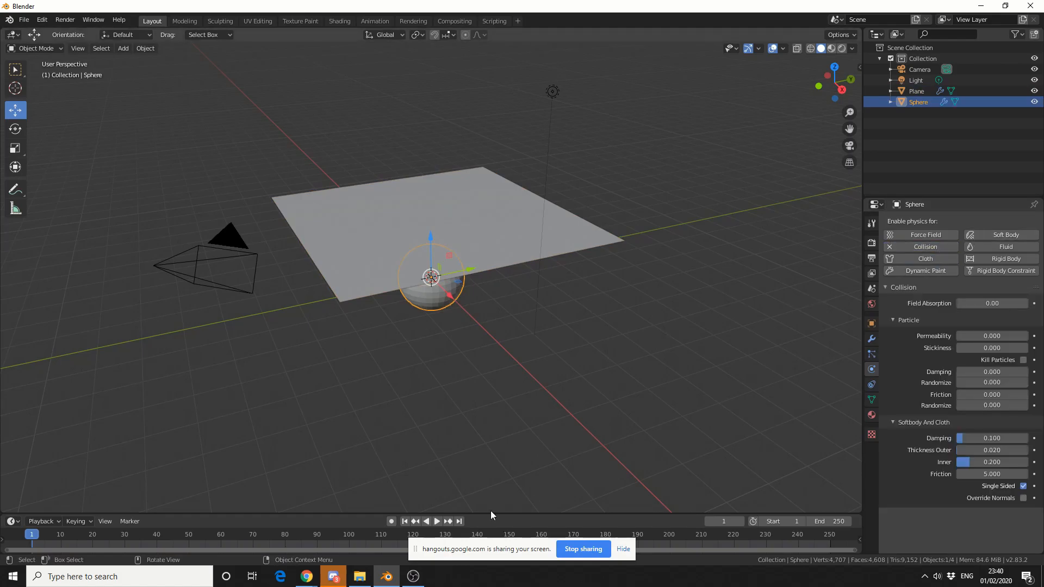
pyautogui.click(437, 521)
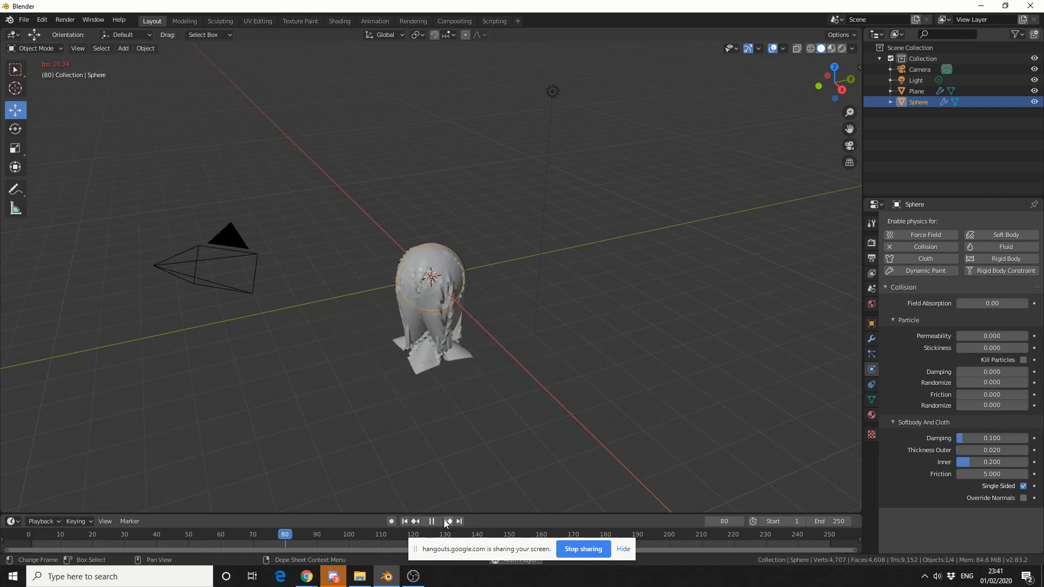
# Stop playback and sculpt hanging folds down the ghost's front and right hem with the Cloth brush
pyautogui.click(220, 20)
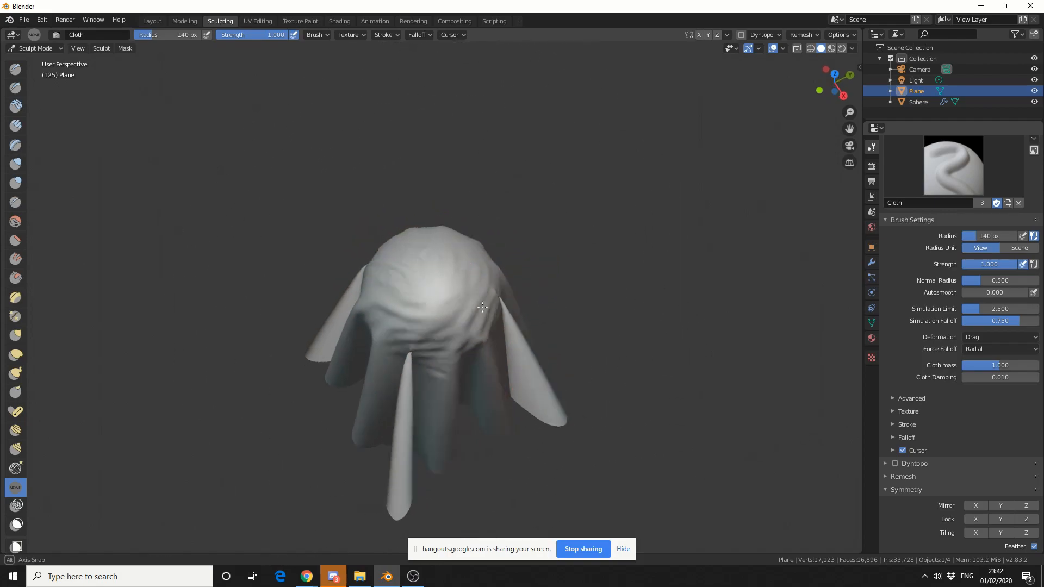
pyautogui.moveTo(482, 307); pyautogui.dragTo(536, 479)
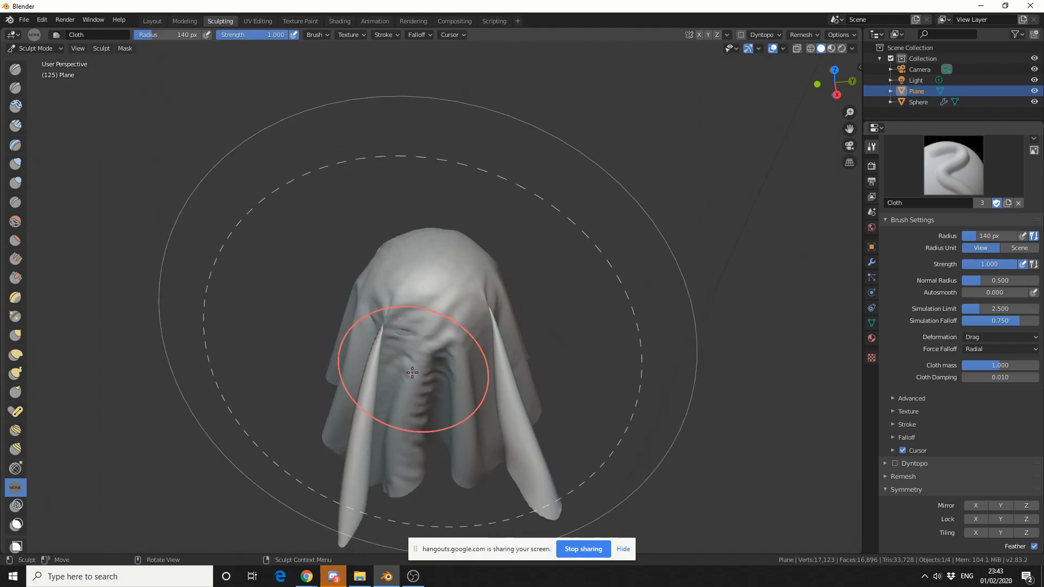
pyautogui.moveTo(411, 371); pyautogui.dragTo(433, 289)
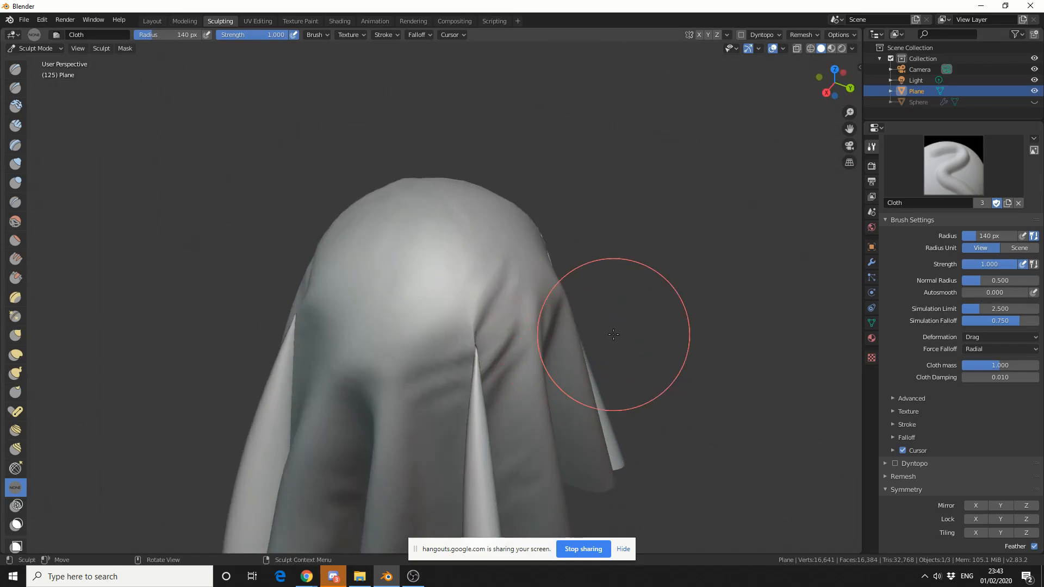
pyautogui.moveTo(612, 334); pyautogui.dragTo(645, 360)
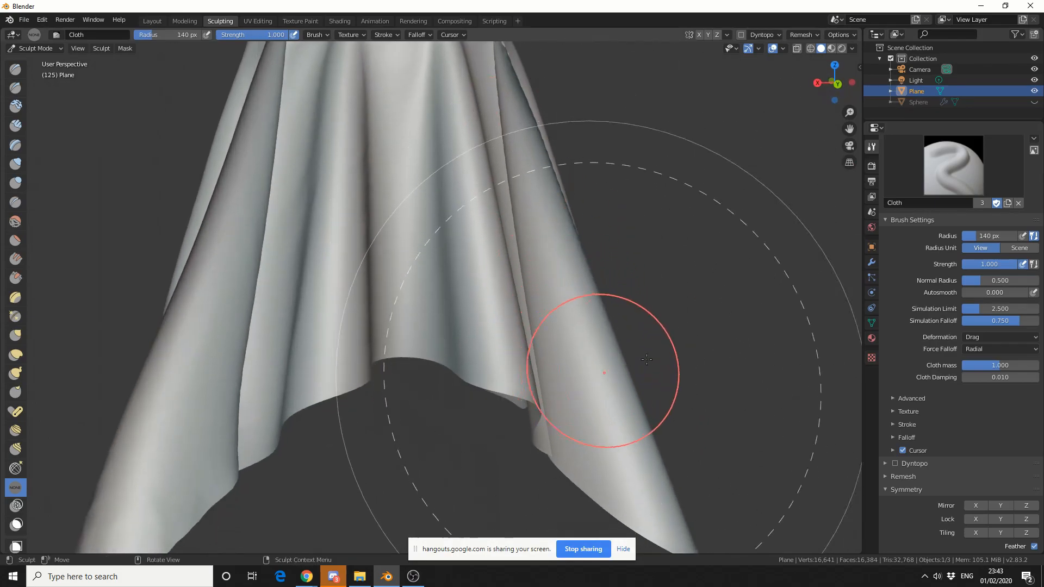
pyautogui.moveTo(646, 360); pyautogui.dragTo(529, 317)
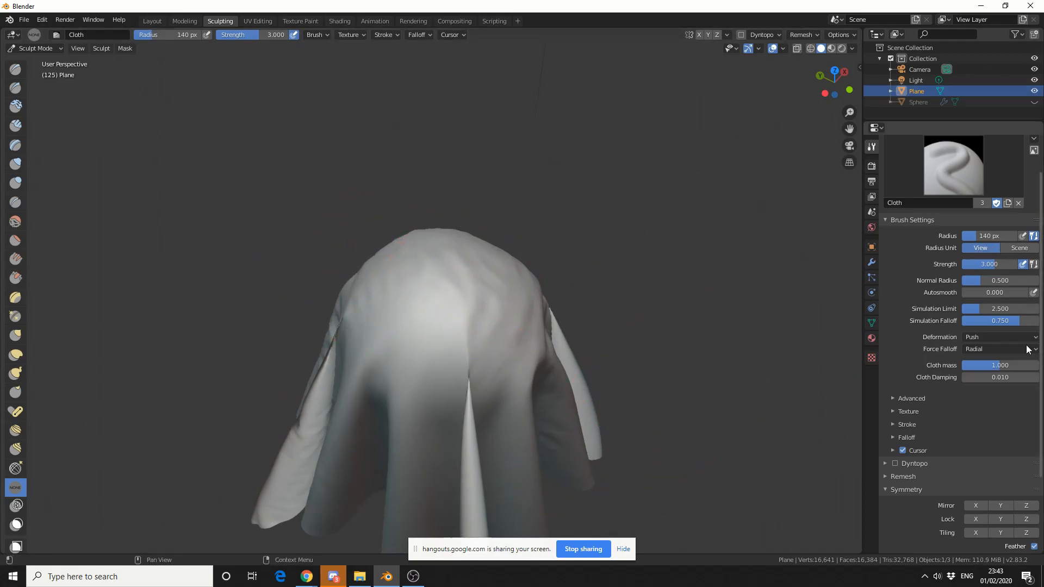
# Set deformation to Pinch Point and pinch creases into the ghost's head and middle
pyautogui.click(998, 336)
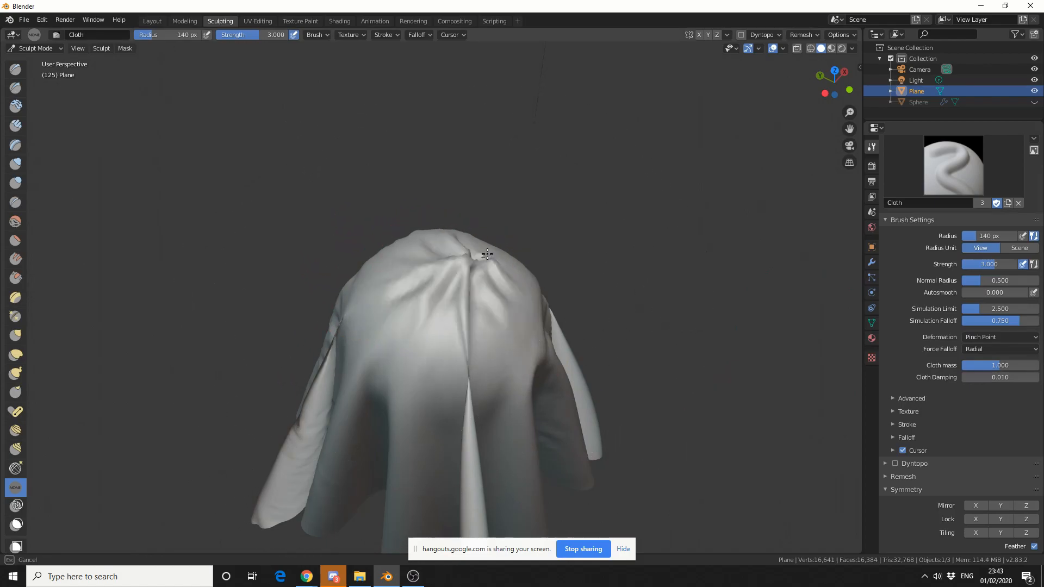
pyautogui.moveTo(486, 254); pyautogui.dragTo(391, 318)
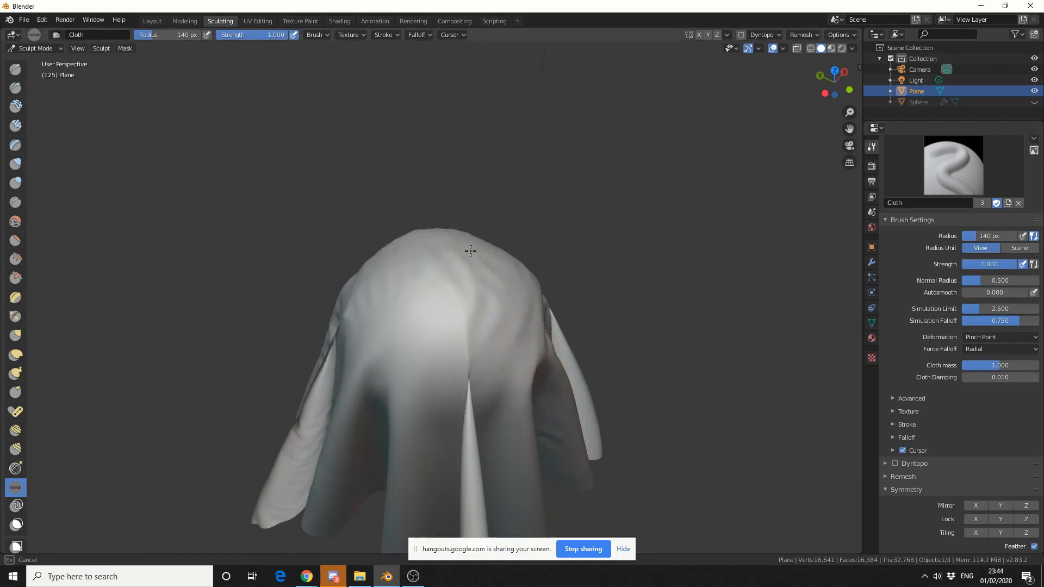
pyautogui.moveTo(471, 251); pyautogui.dragTo(453, 269)
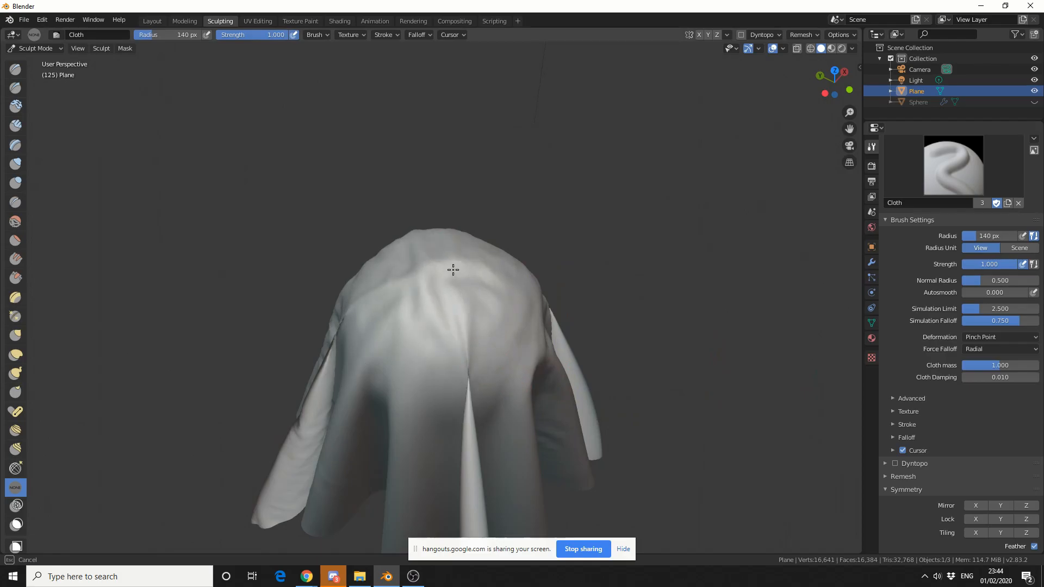
pyautogui.moveTo(452, 270); pyautogui.dragTo(374, 172)
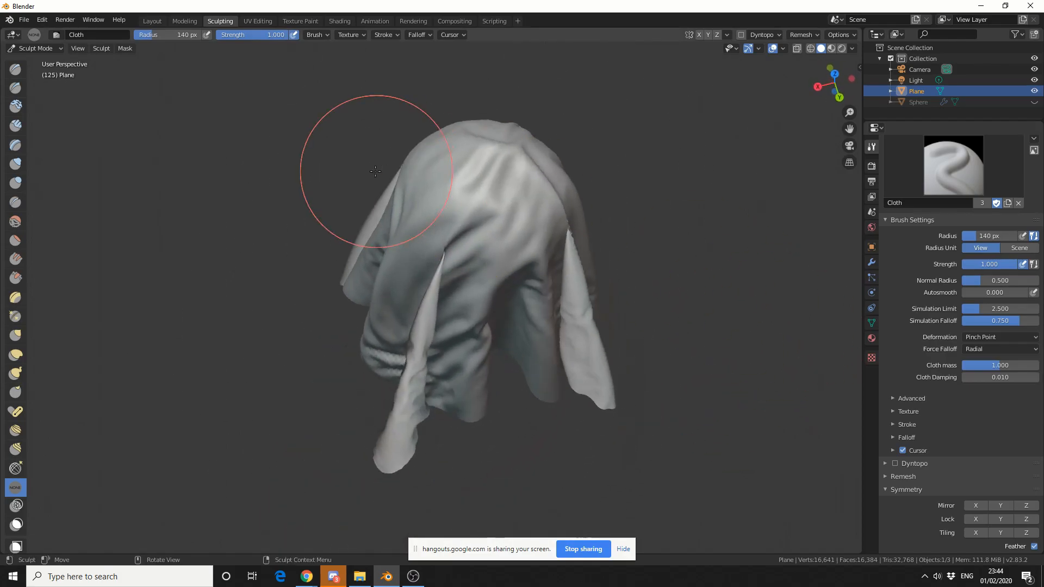
pyautogui.moveTo(374, 171); pyautogui.dragTo(477, 286)
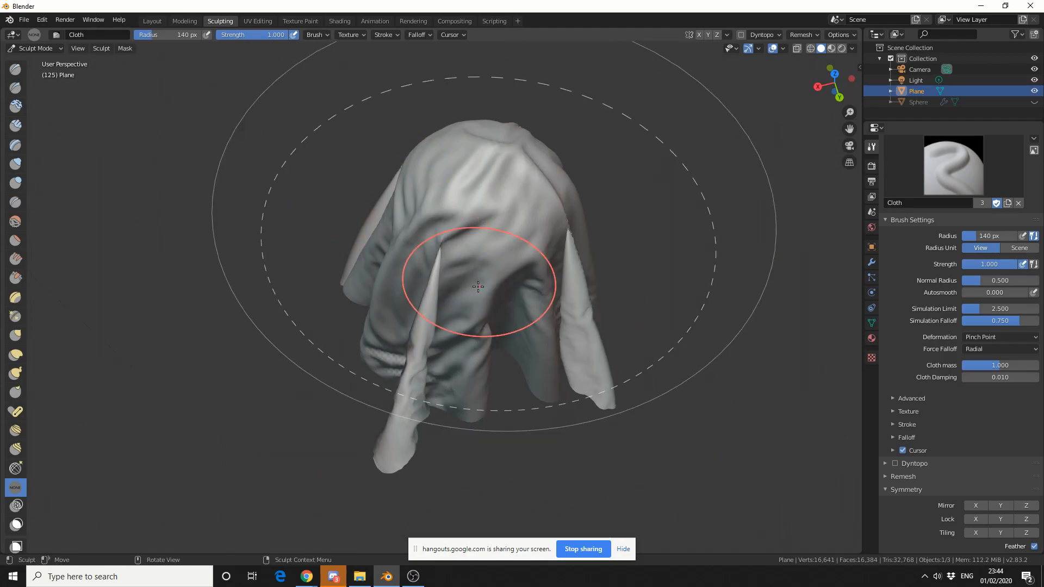
# Pinch and deepen a crease down the front and into the side of the drape
pyautogui.moveTo(478, 286); pyautogui.dragTo(293, 357)
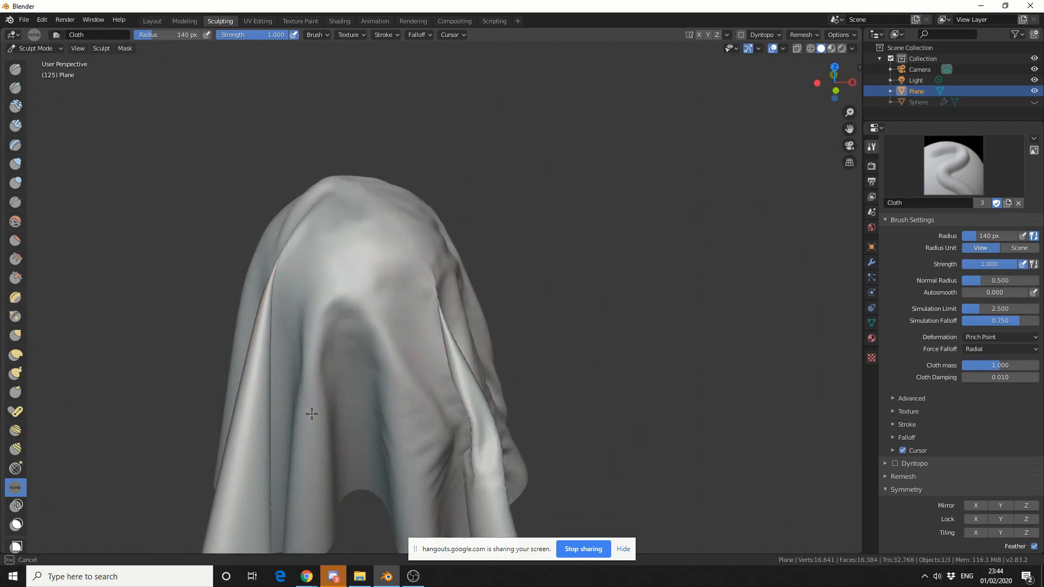
pyautogui.moveTo(311, 413); pyautogui.dragTo(320, 301)
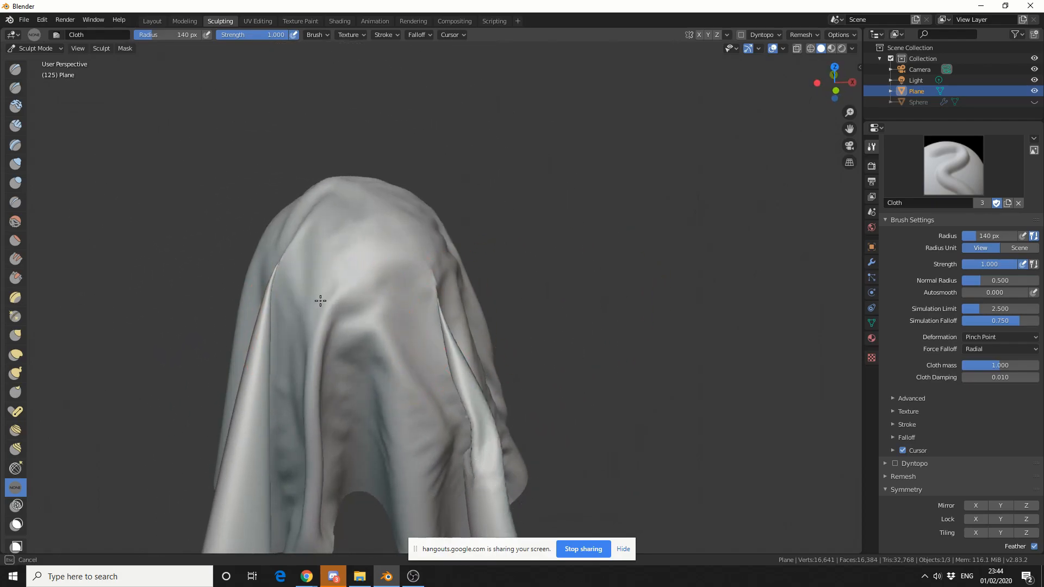
pyautogui.moveTo(320, 300); pyautogui.dragTo(489, 295)
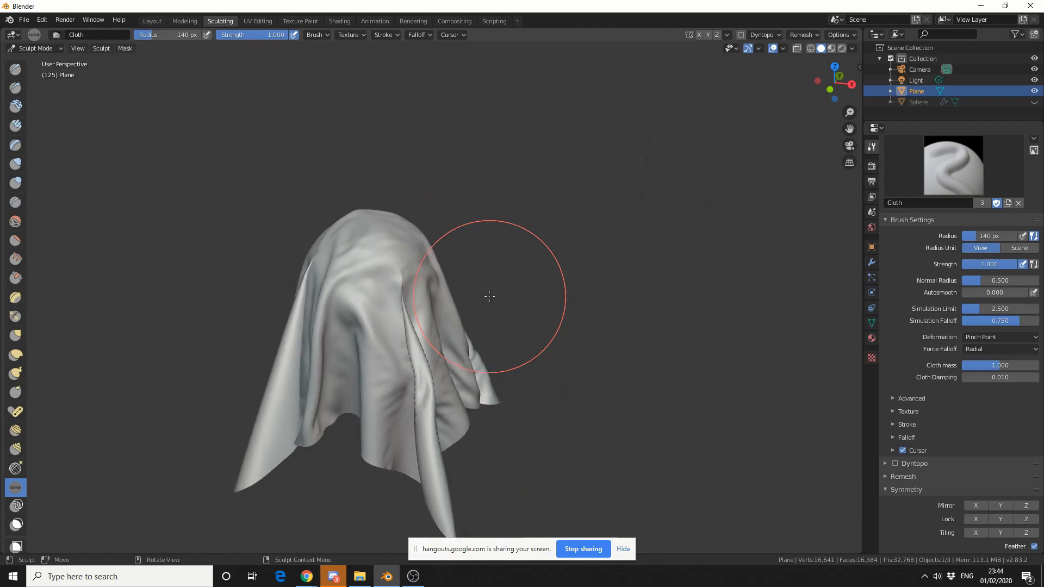
pyautogui.moveTo(489, 296); pyautogui.dragTo(439, 446)
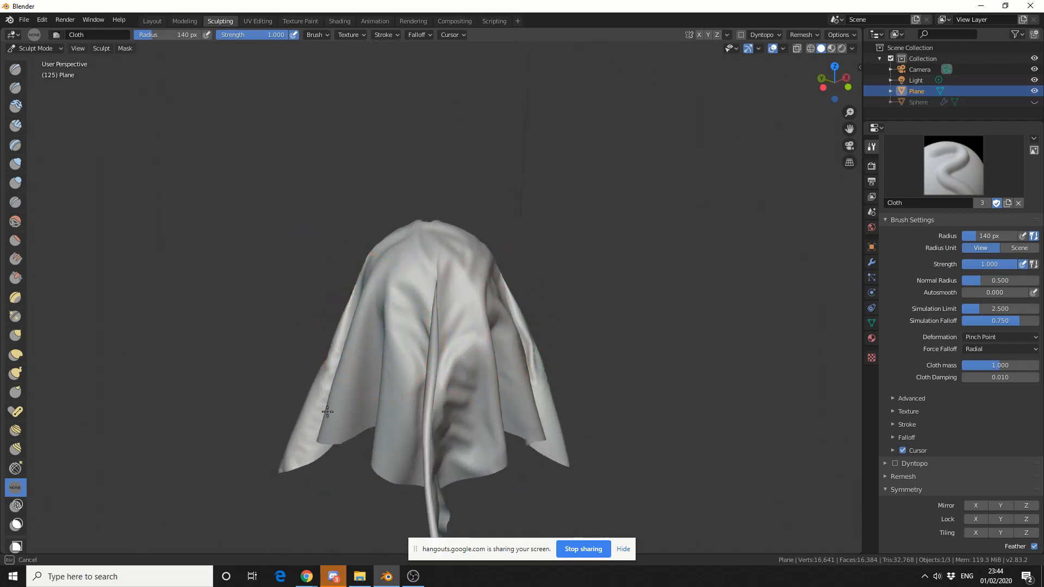
# Switch deformation to Inflate and puff out the top of the ghost's head
pyautogui.click(997, 337)
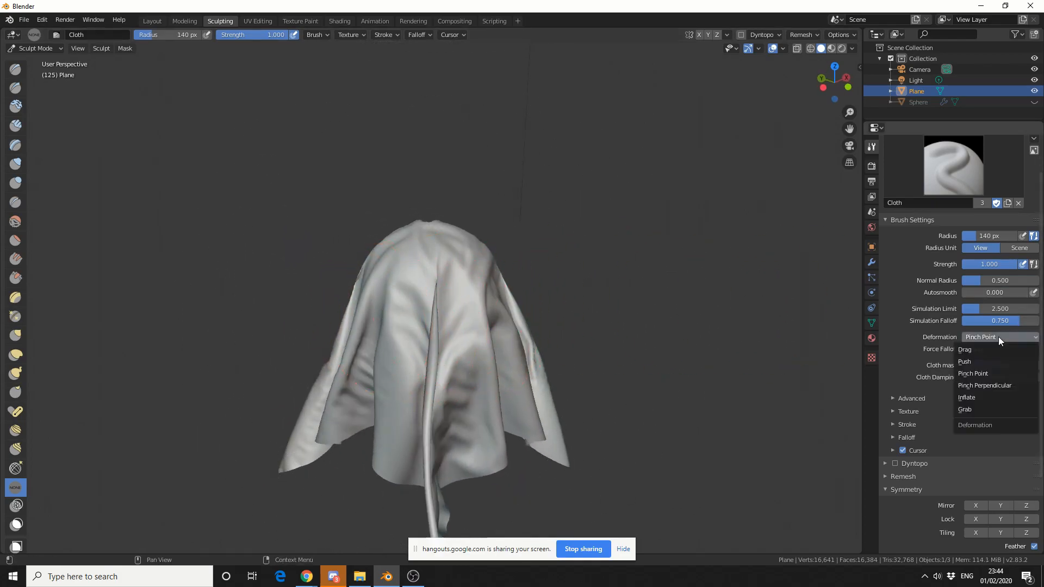
pyautogui.click(965, 398)
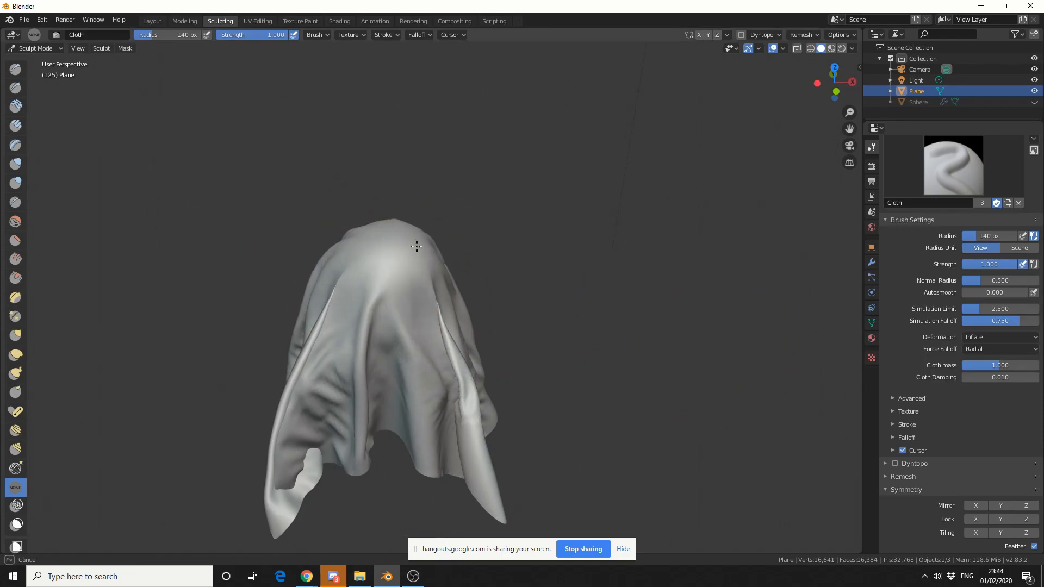
pyautogui.moveTo(417, 247); pyautogui.dragTo(335, 352)
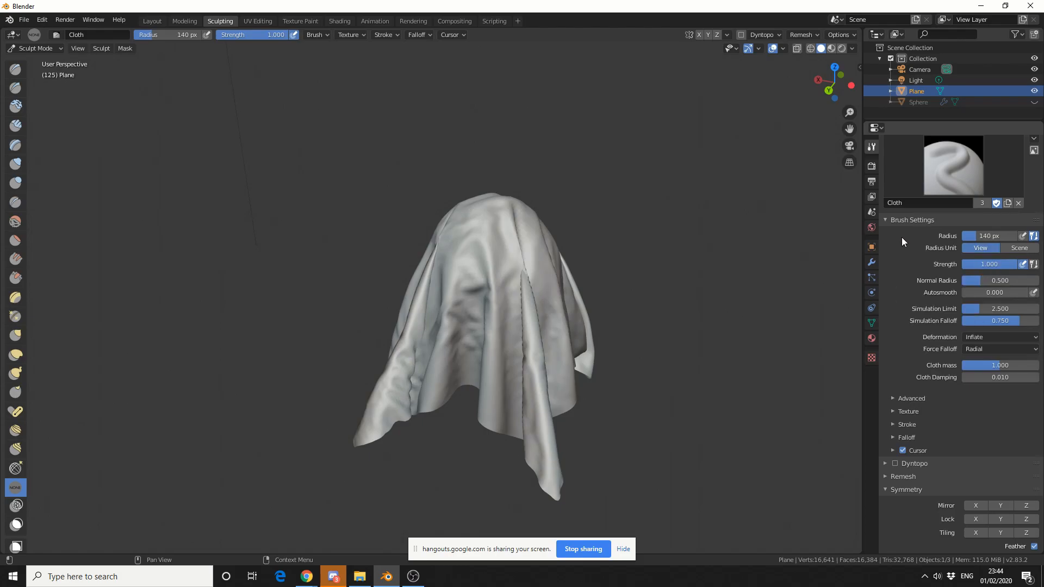
# Switch deformation to Grab and pull the right flap, head and drape into new shapes
pyautogui.click(998, 337)
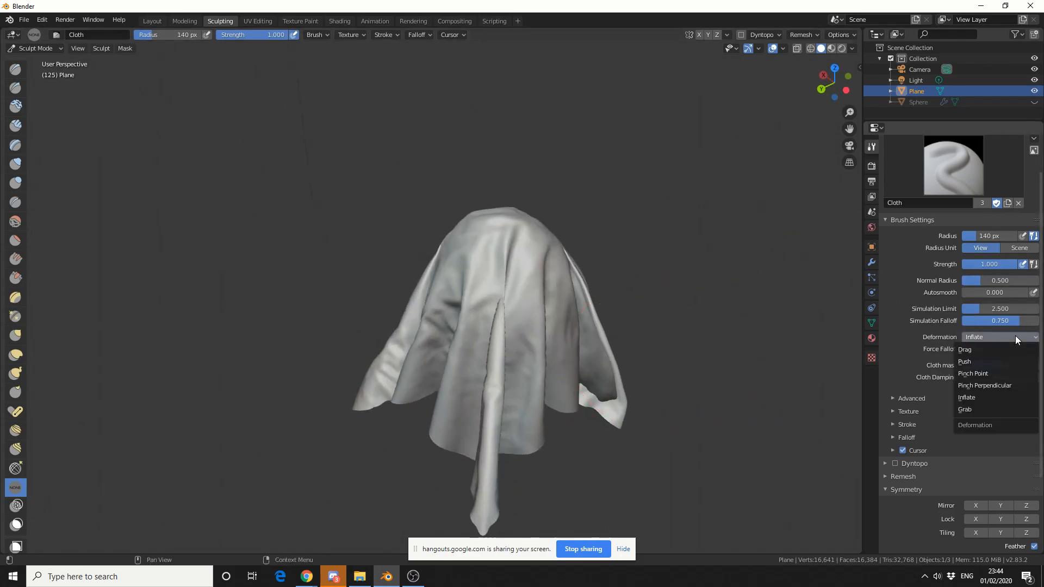
pyautogui.click(965, 410)
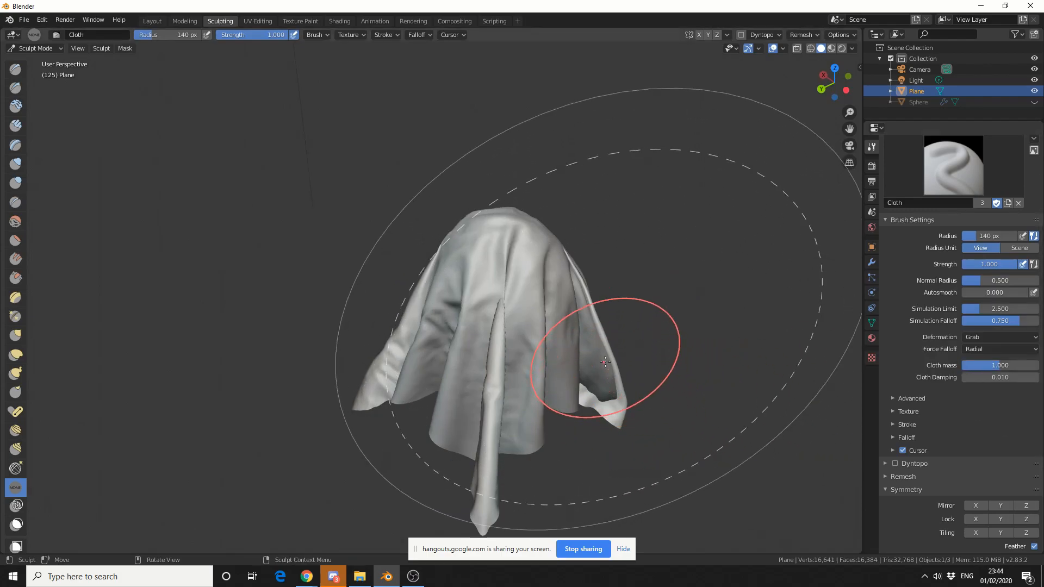
pyautogui.moveTo(605, 364); pyautogui.dragTo(536, 176)
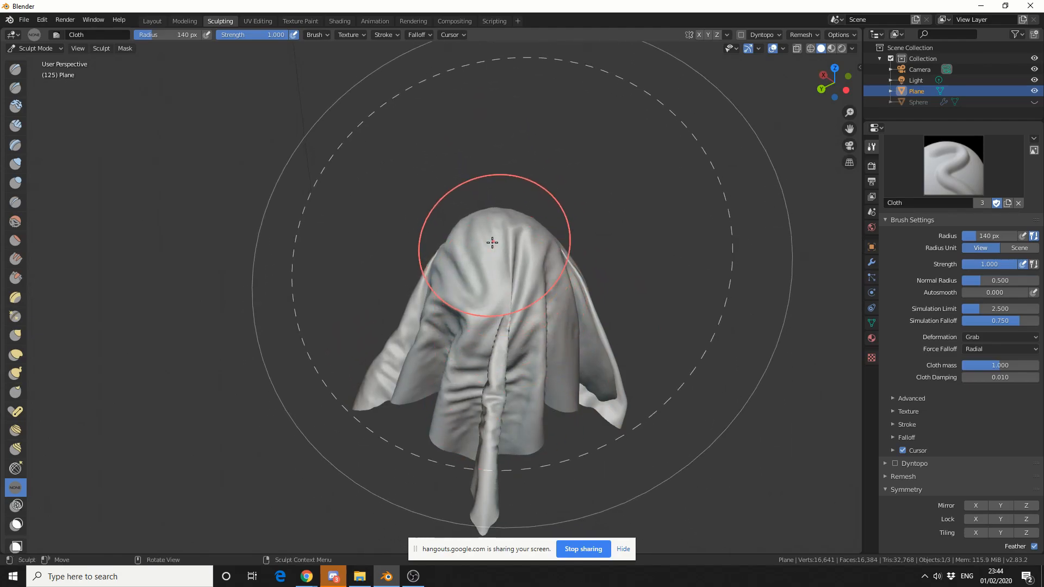
pyautogui.moveTo(493, 241); pyautogui.dragTo(429, 210)
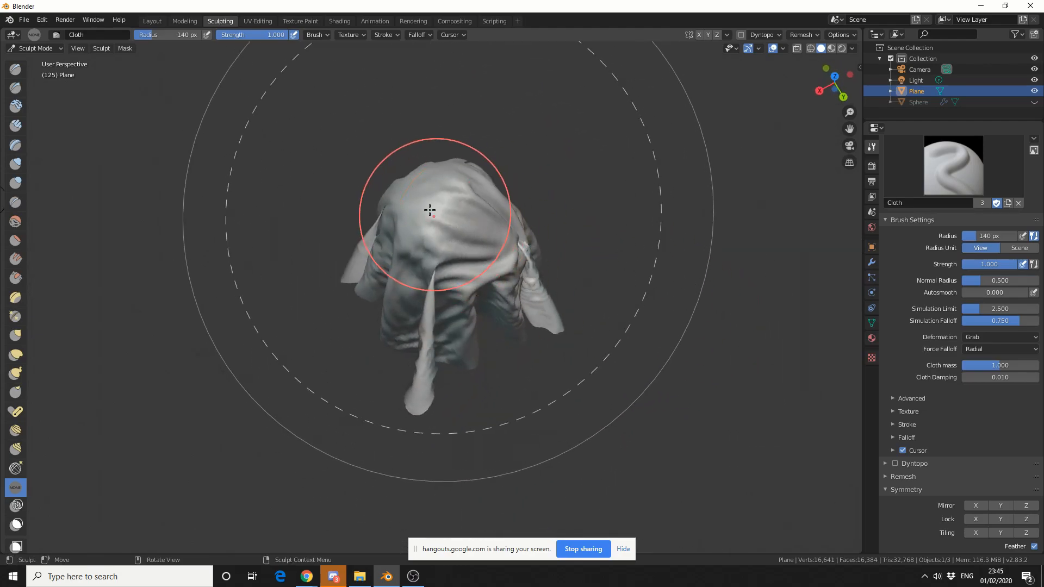
pyautogui.moveTo(429, 211); pyautogui.dragTo(509, 213)
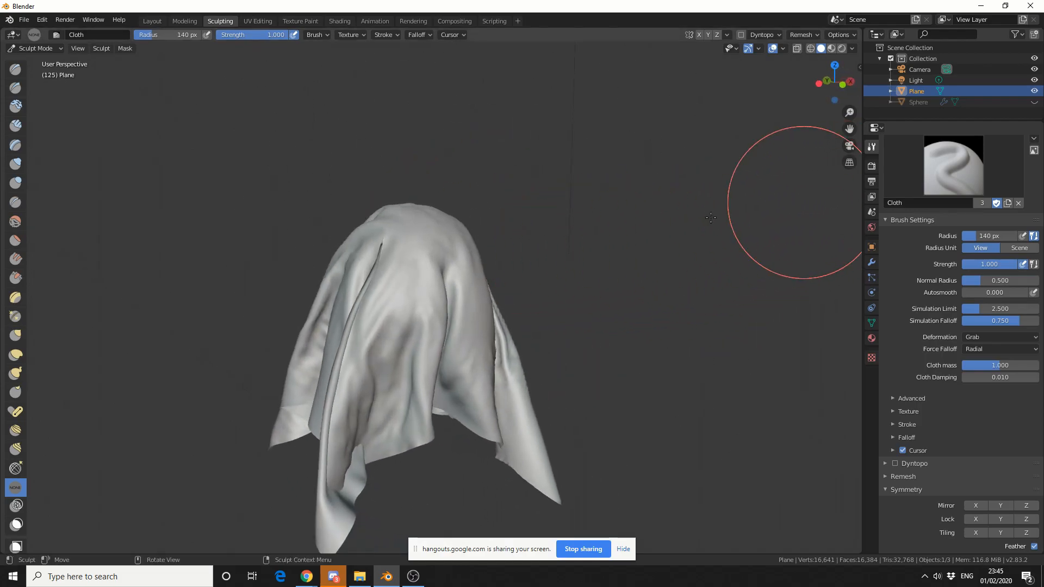
pyautogui.moveTo(710, 217); pyautogui.dragTo(475, 442)
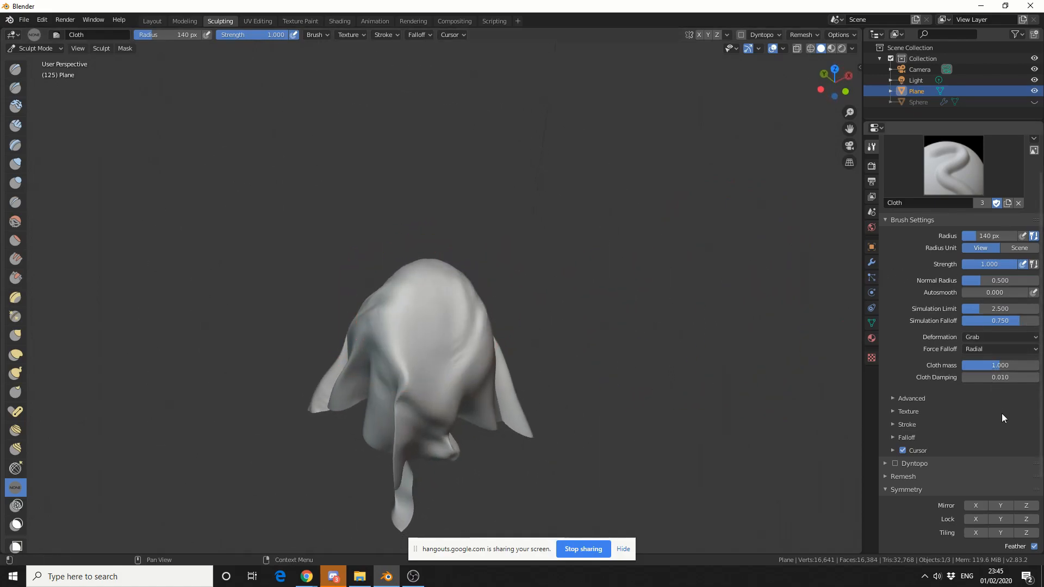
# Switch deformation to Drag with cloth mass 1.608 and drag wrinkles across the head
pyautogui.click(998, 336)
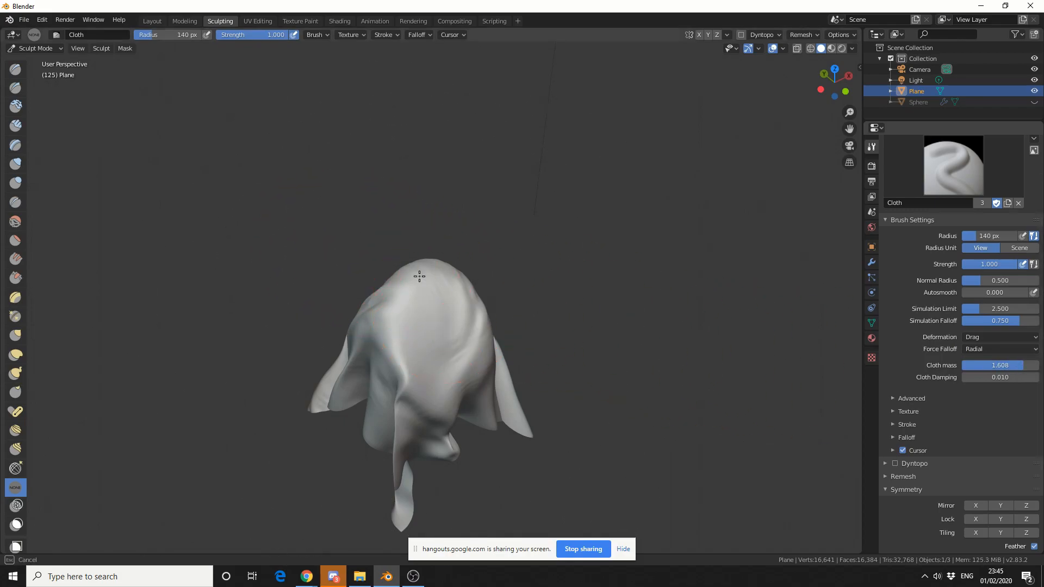
pyautogui.moveTo(419, 276); pyautogui.dragTo(416, 313)
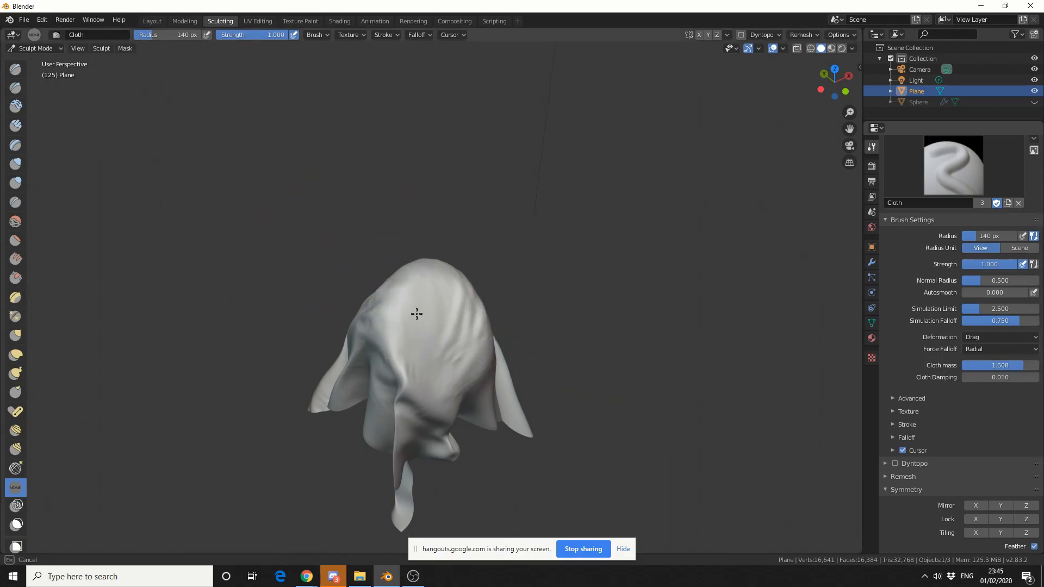
pyautogui.moveTo(417, 313); pyautogui.dragTo(429, 307)
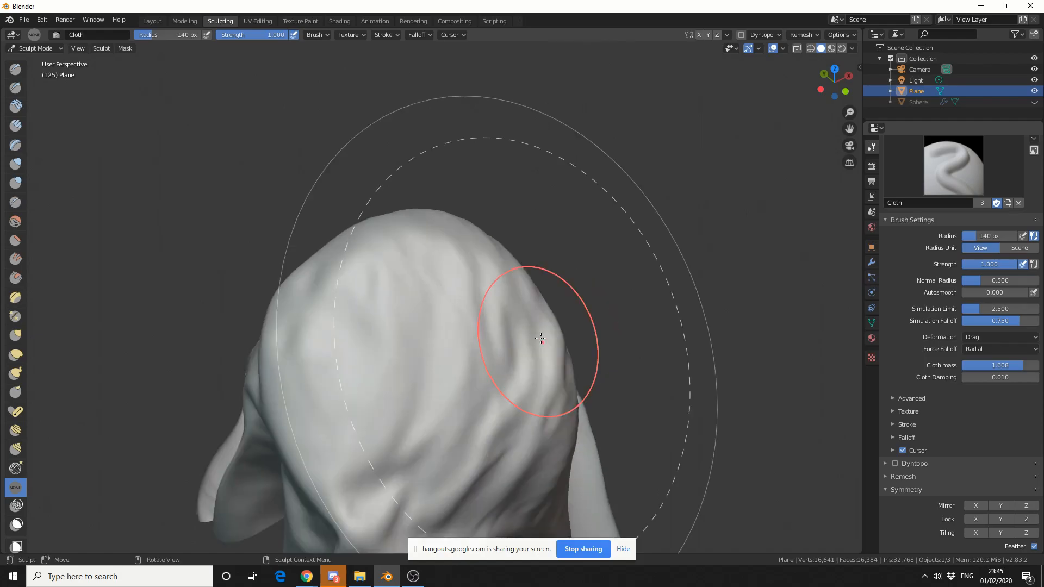
pyautogui.moveTo(539, 339); pyautogui.dragTo(413, 459)
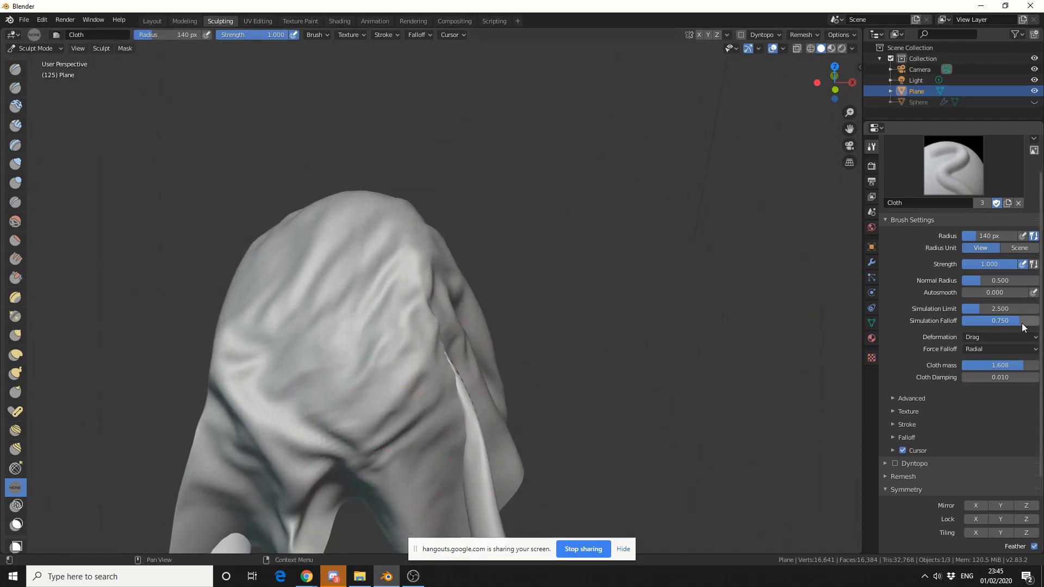
pyautogui.moveTo(900, 363)
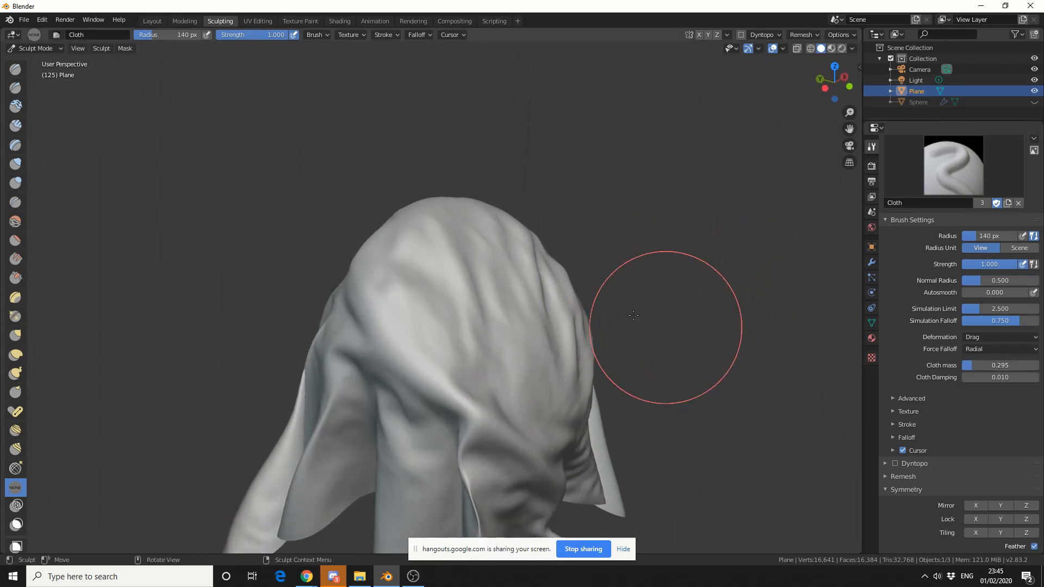
# With cloth mass lowered to 0.295, drag lighter silky ripples into the head
pyautogui.moveTo(662, 316); pyautogui.dragTo(533, 291)
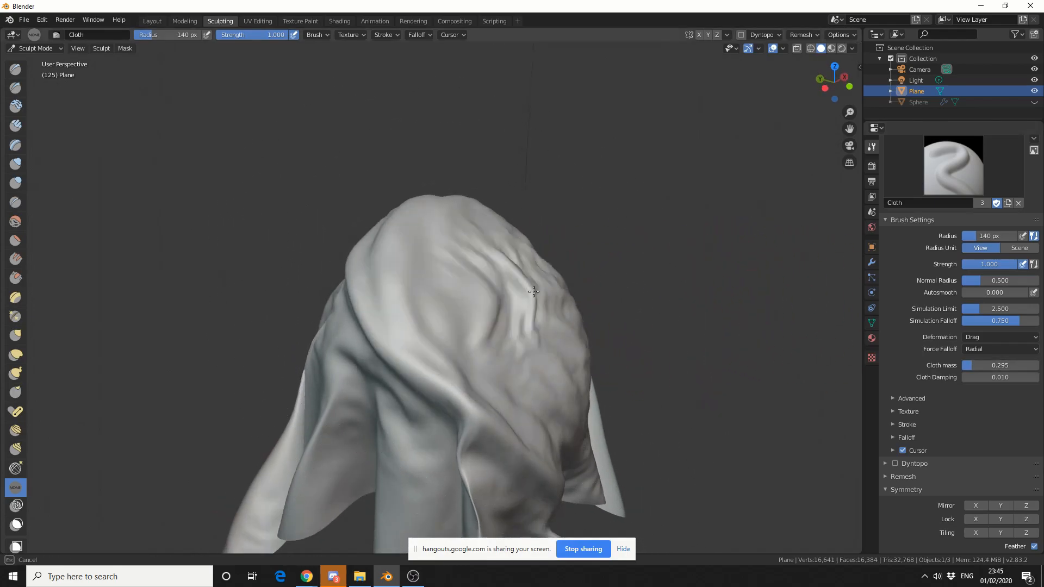
pyautogui.moveTo(533, 291); pyautogui.dragTo(474, 295)
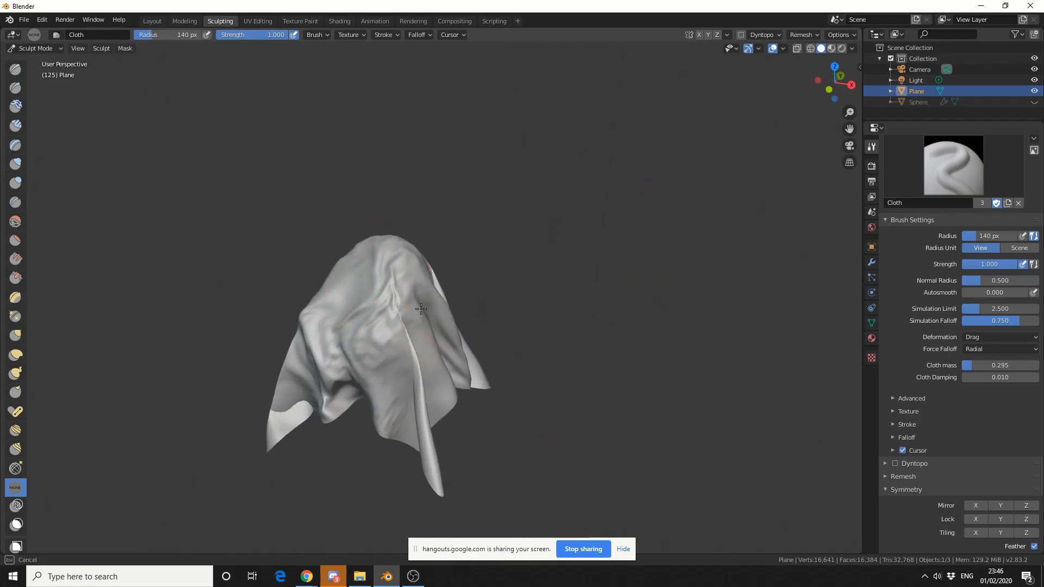
pyautogui.moveTo(642, 381)
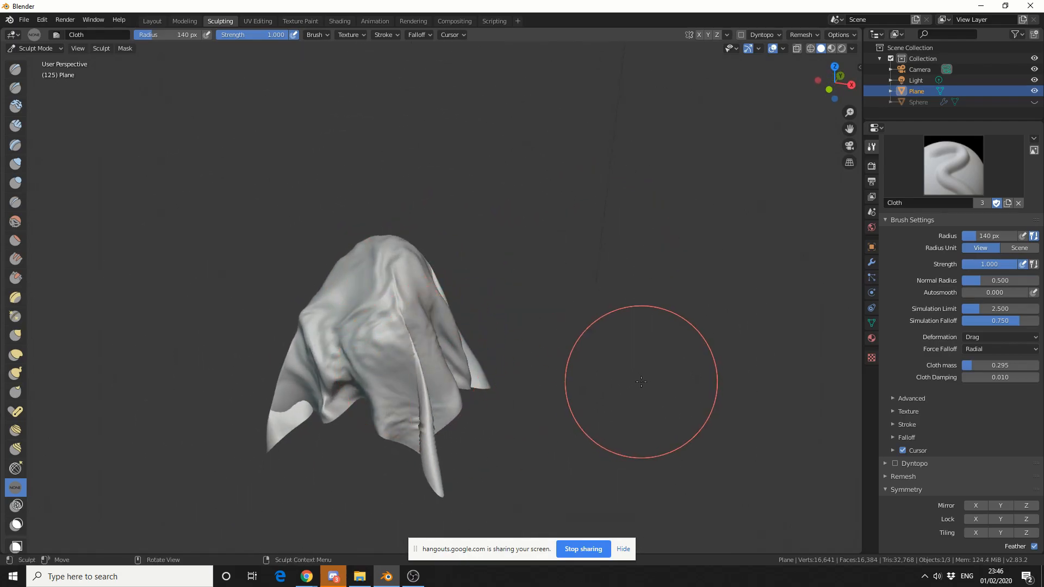
# Set the Cloth brush deformation back to Grab
pyautogui.click(995, 336)
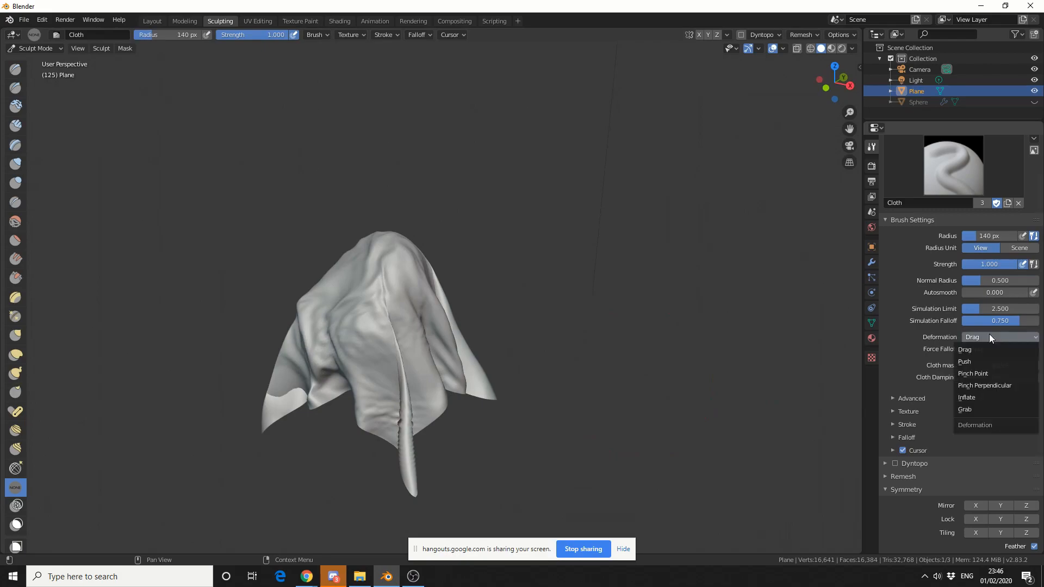
pyautogui.moveTo(978, 398)
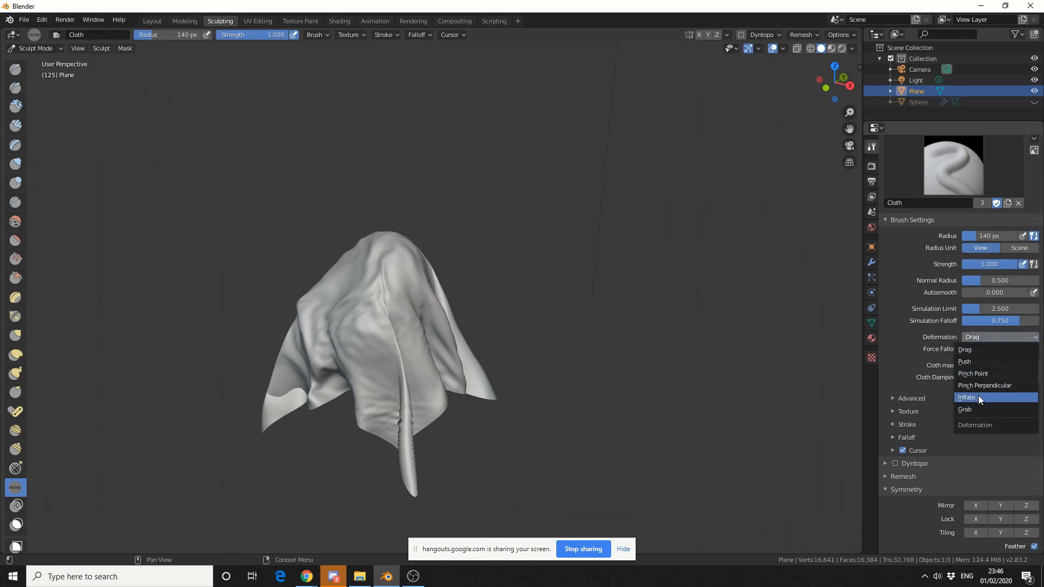
pyautogui.moveTo(978, 361)
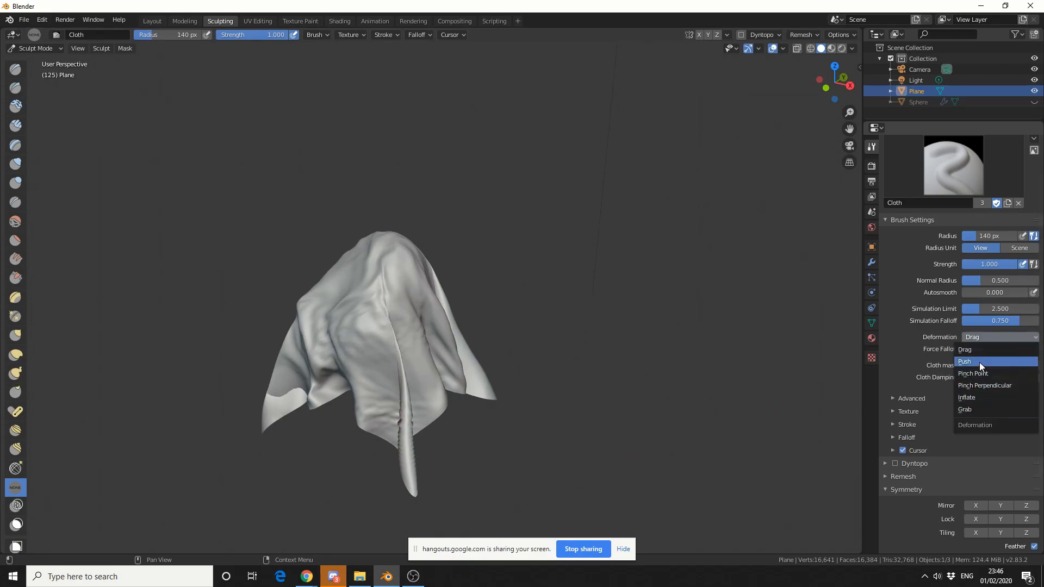
pyautogui.click(964, 409)
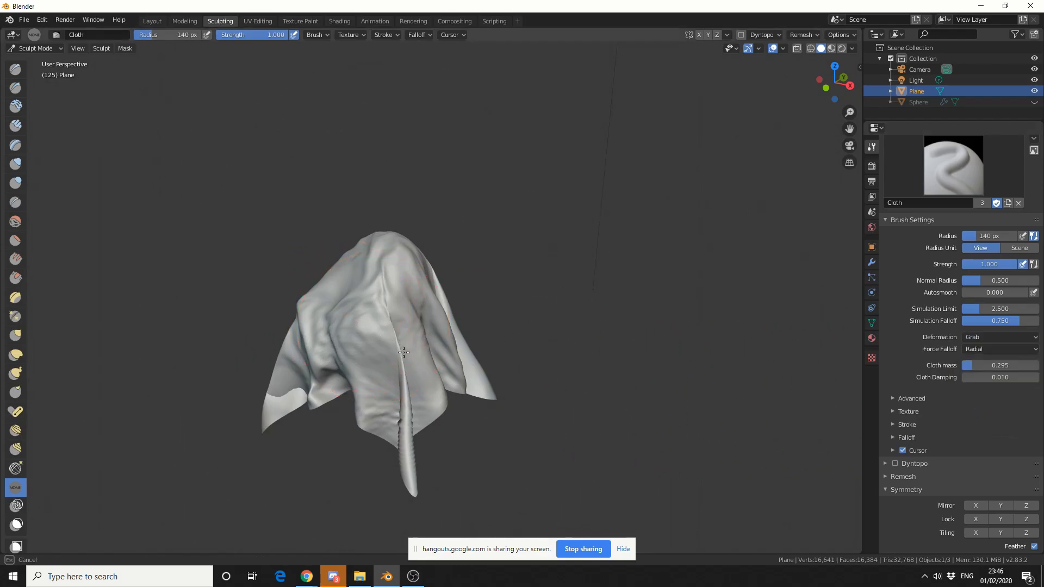